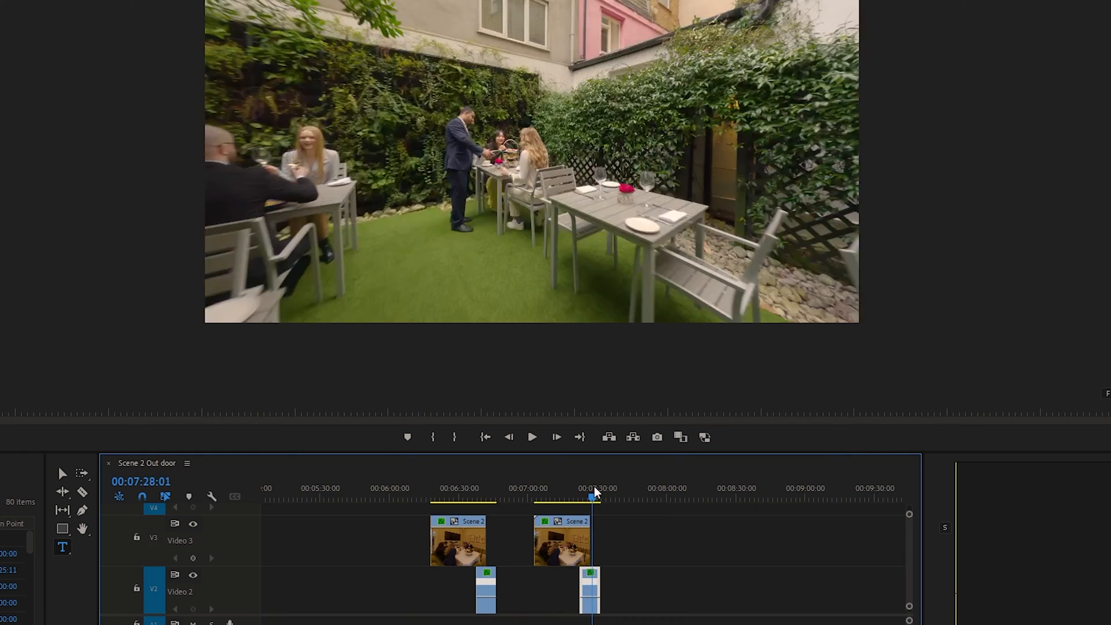
Step: Scrub through the first lobby-to-garden doorway transition, then pause the preview
left_click_drag(594, 498, 587, 498)
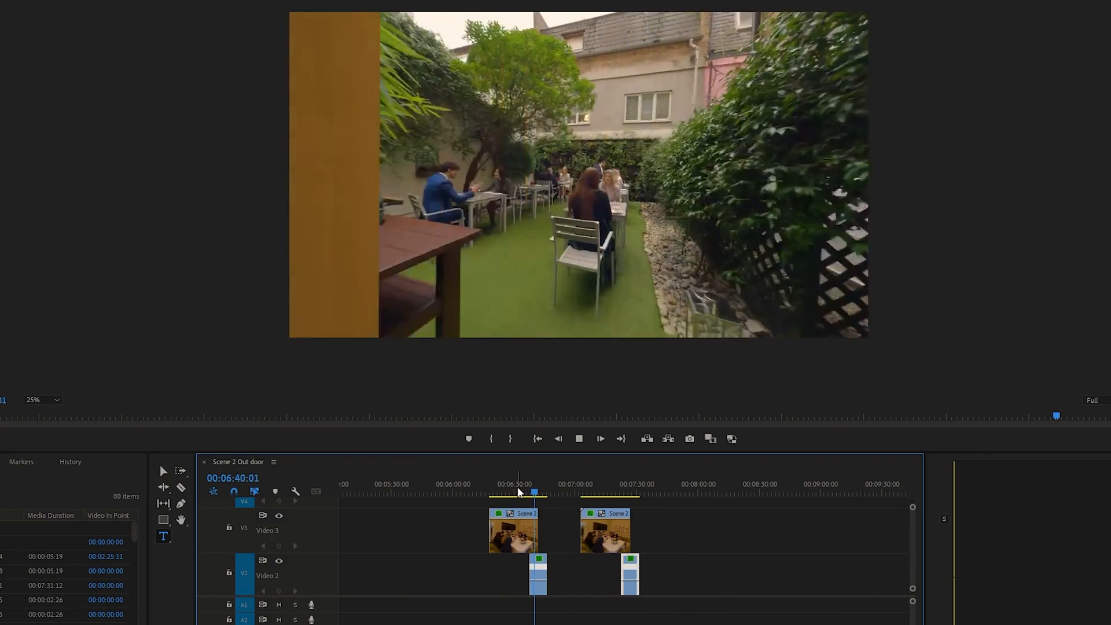
left_click(542, 474)
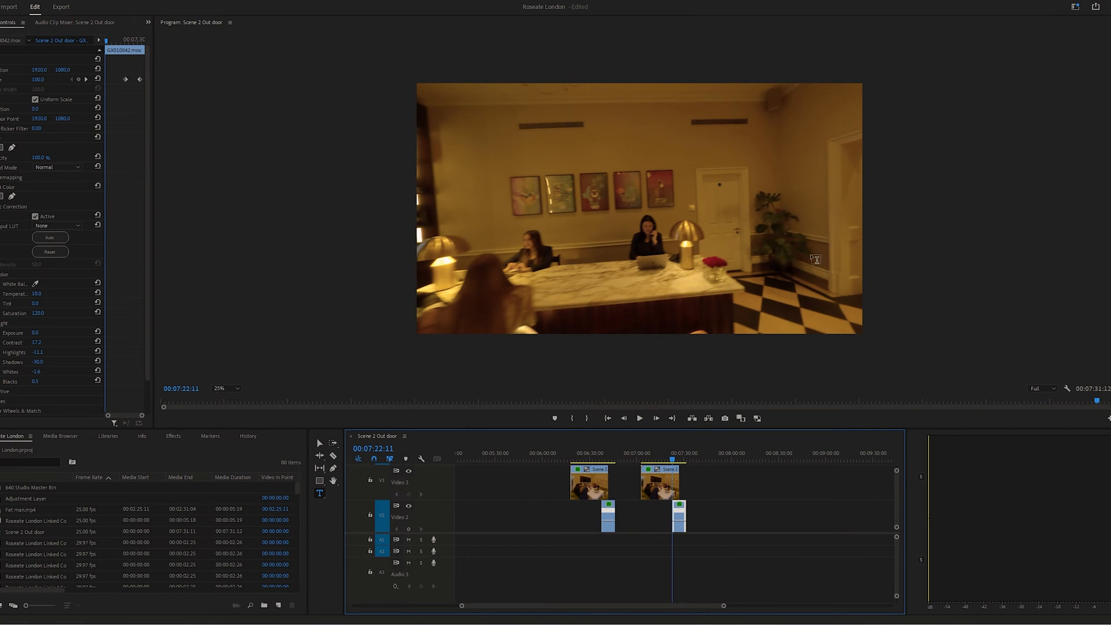
mouse_move(861, 157)
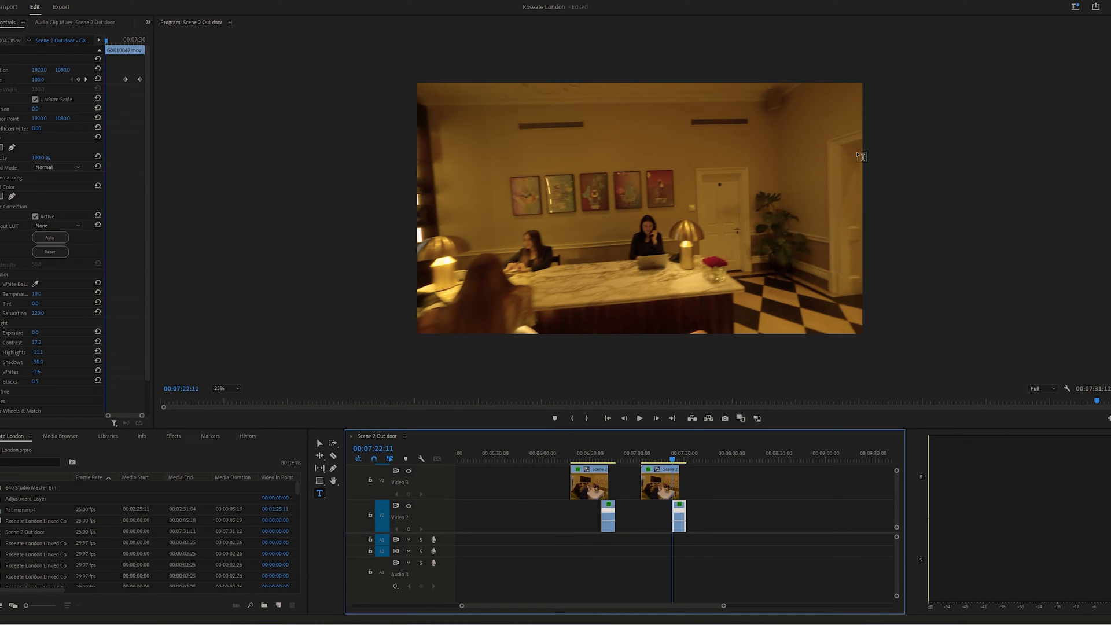
mouse_move(719, 246)
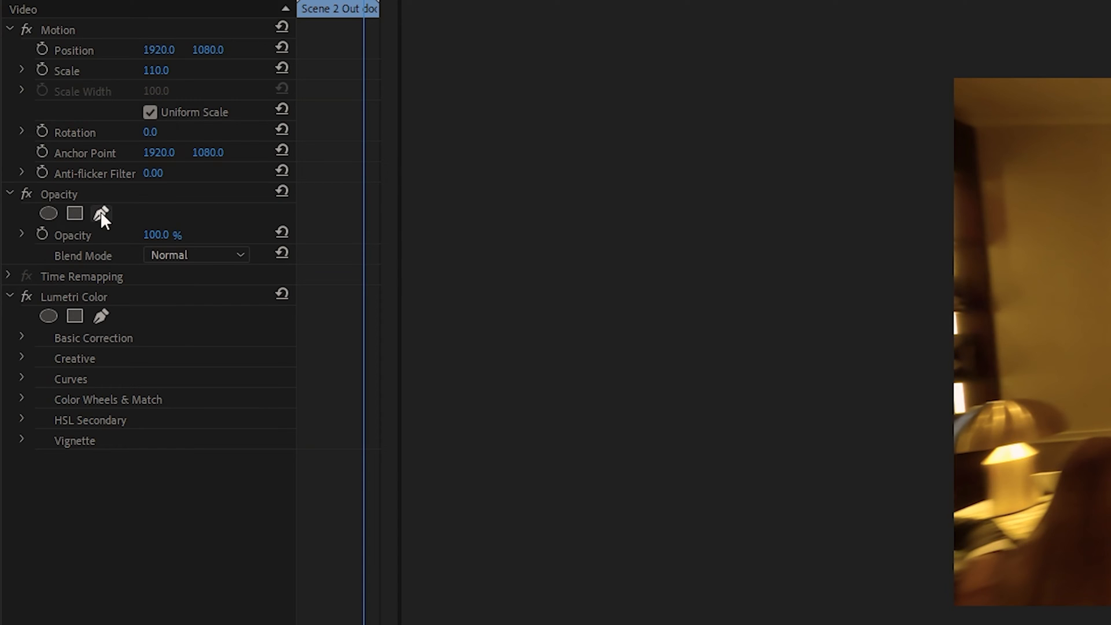
Step: Create Mask (1) on the V3 lobby clip's Opacity with the Pen mask tool
left_click(101, 214)
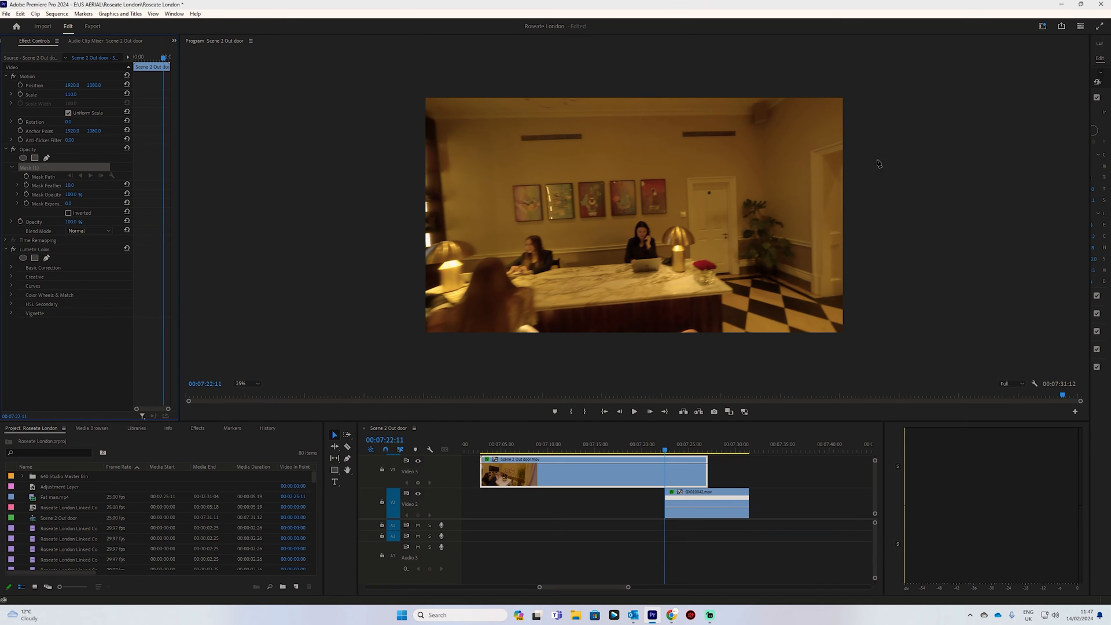
mouse_move(846, 154)
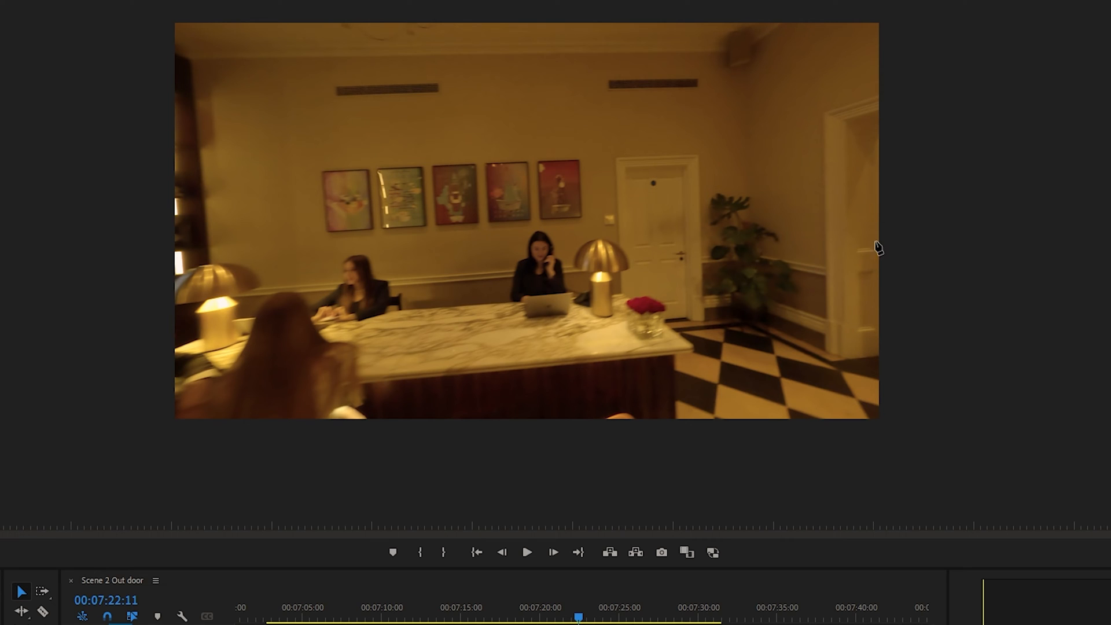
mouse_move(884, 125)
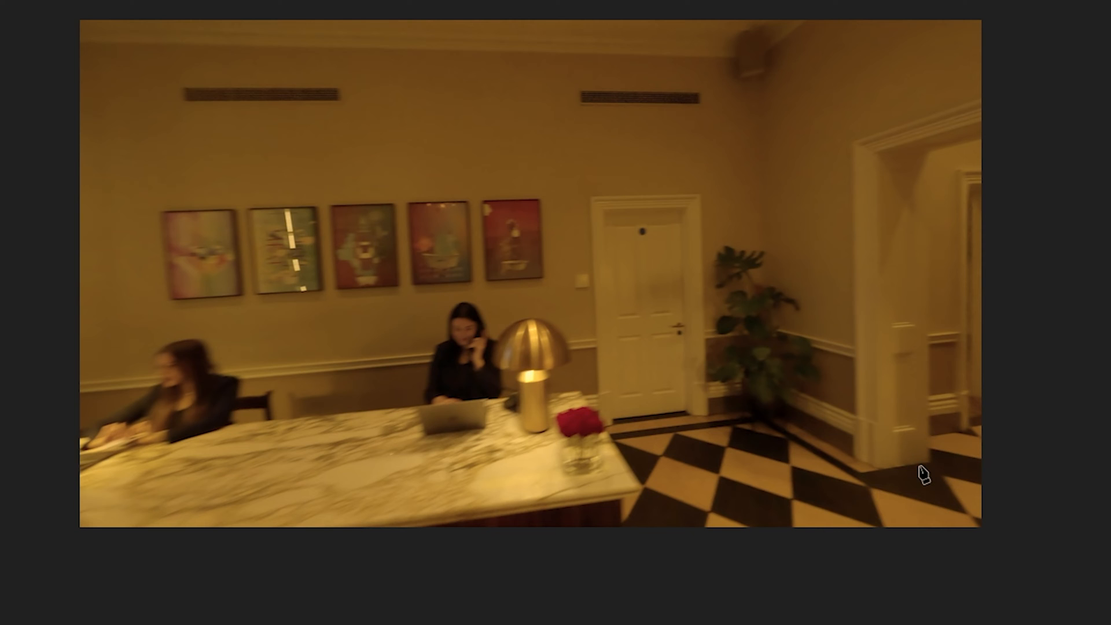
mouse_move(926, 195)
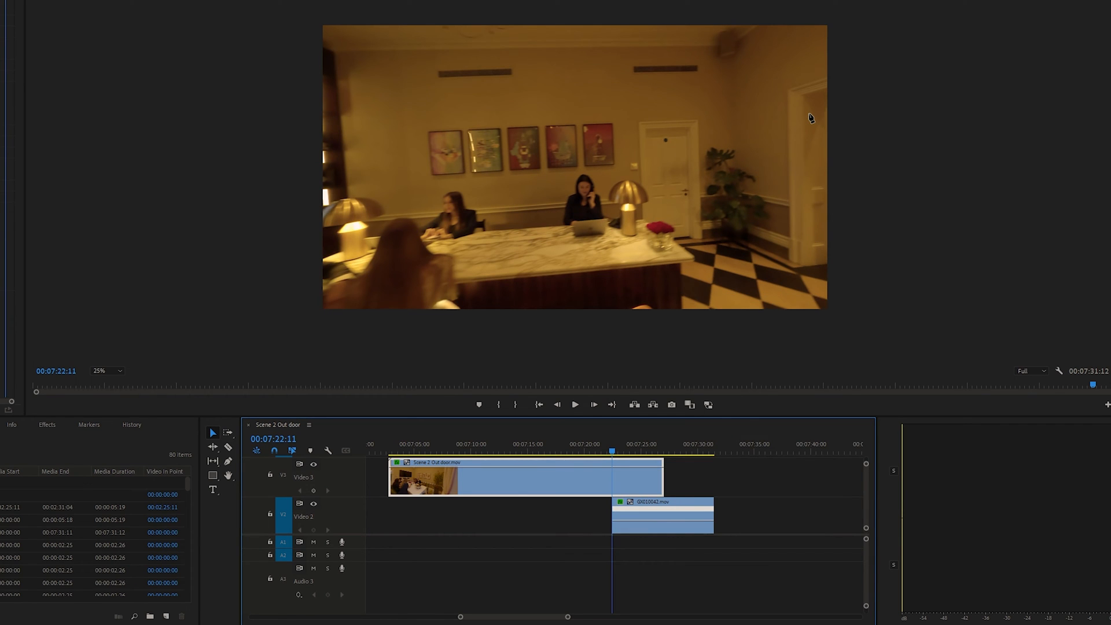
mouse_move(830, 98)
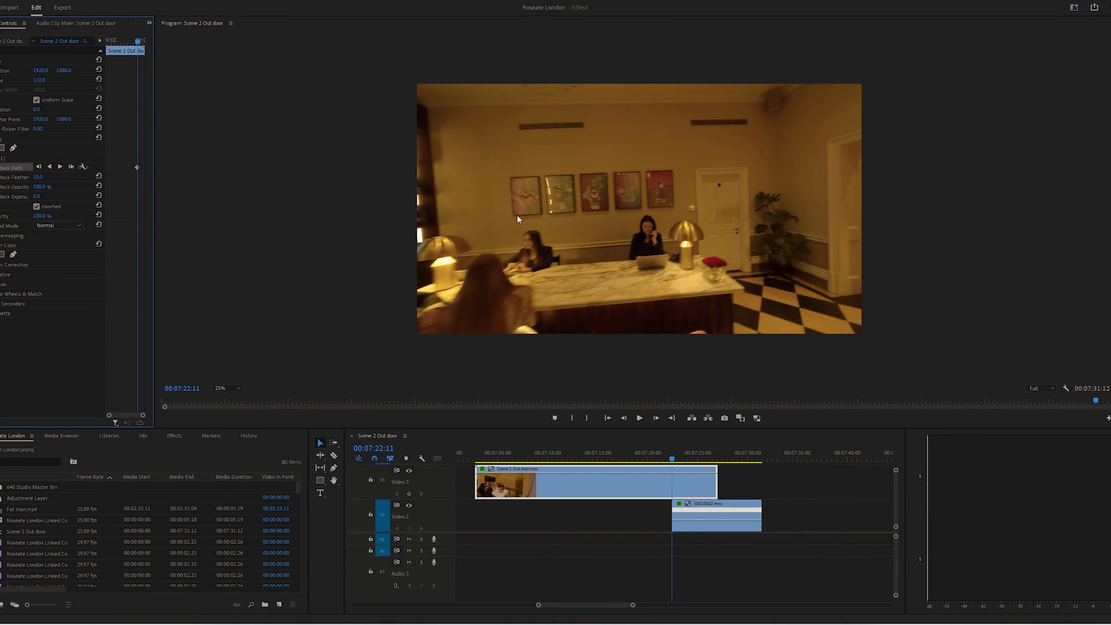
mouse_move(643, 454)
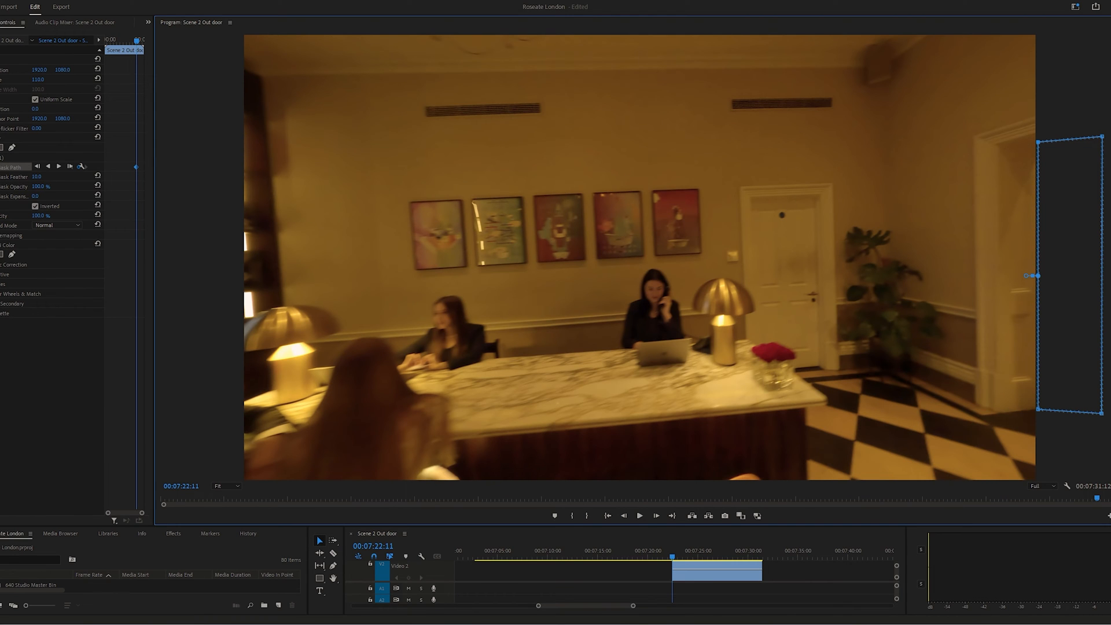
mouse_move(1082, 177)
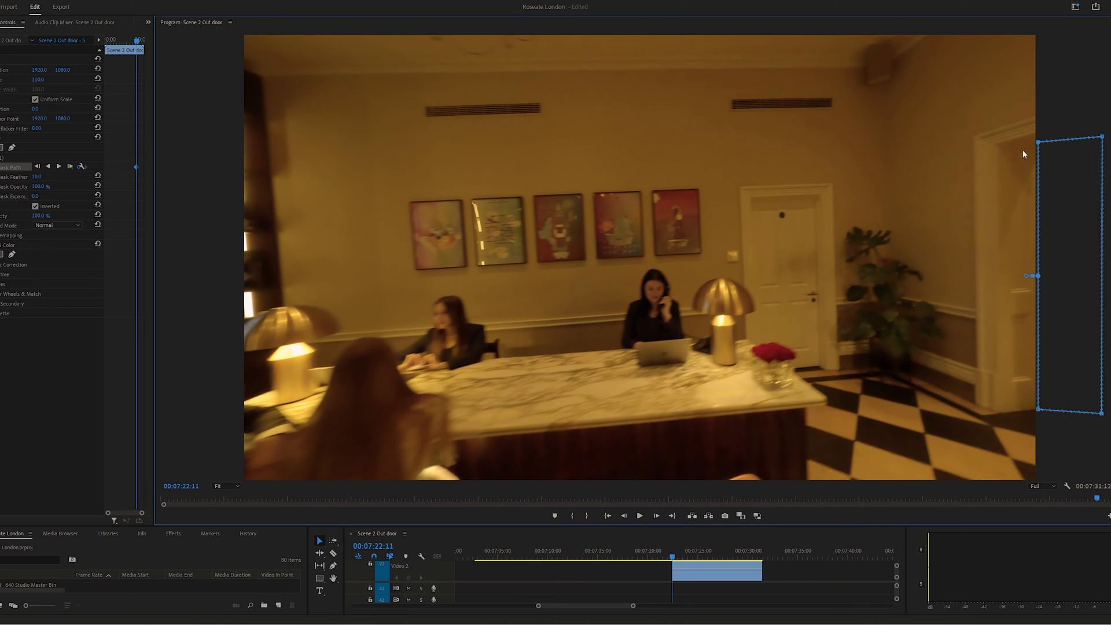
mouse_move(1039, 146)
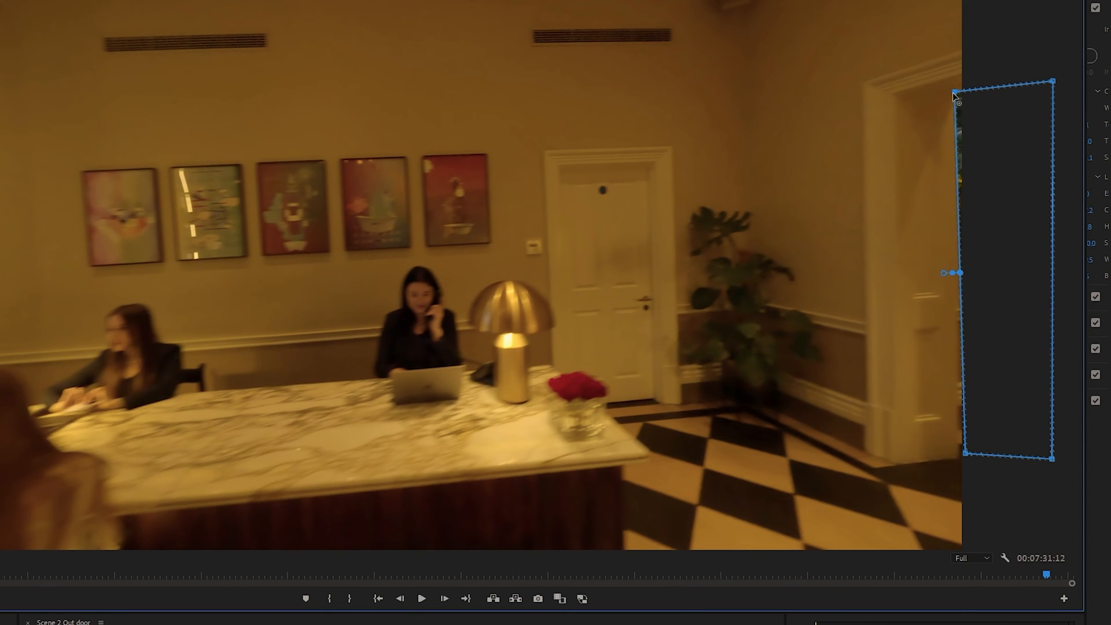
mouse_move(940, 175)
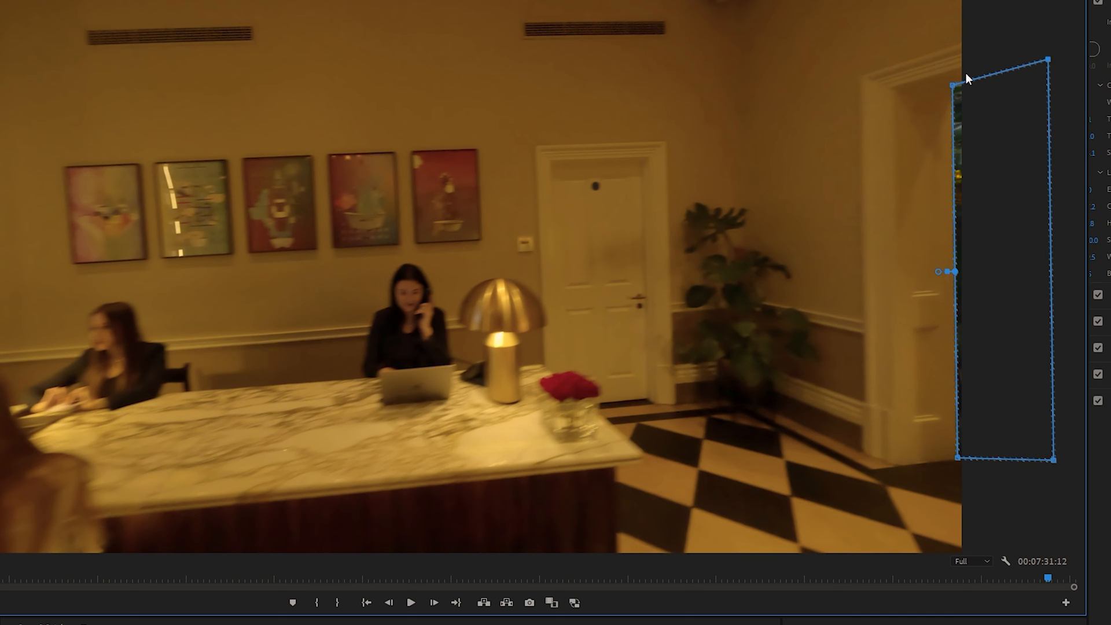
mouse_move(1048, 464)
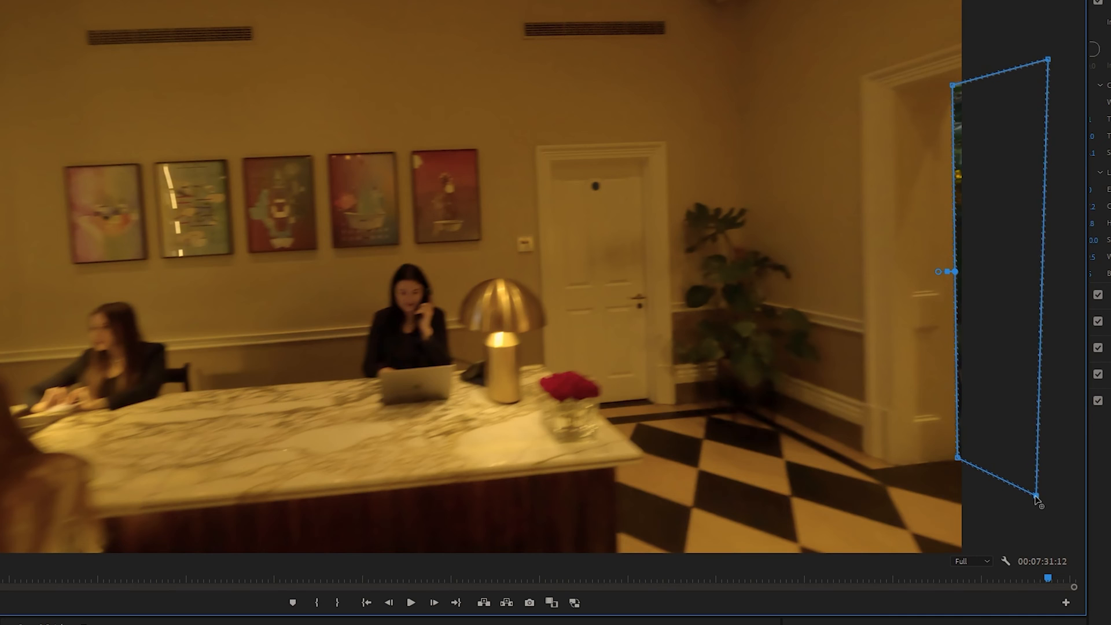
Step: Drag the mask's bottom corner onto the doorway floor in the Program Monitor
left_click_drag(1035, 502, 1038, 493)
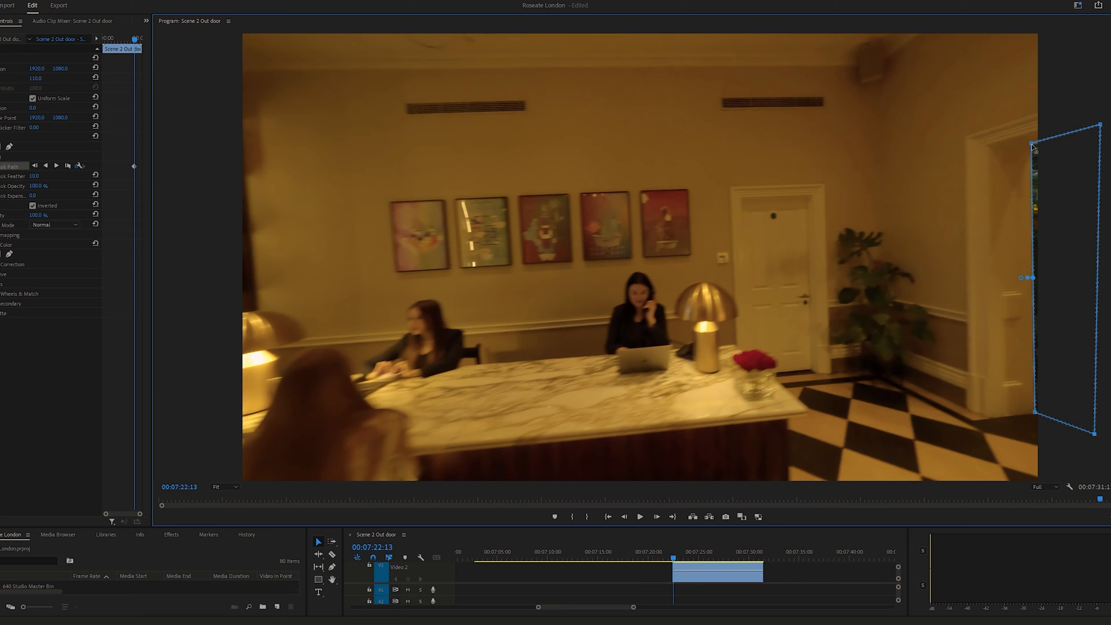
mouse_move(1033, 148)
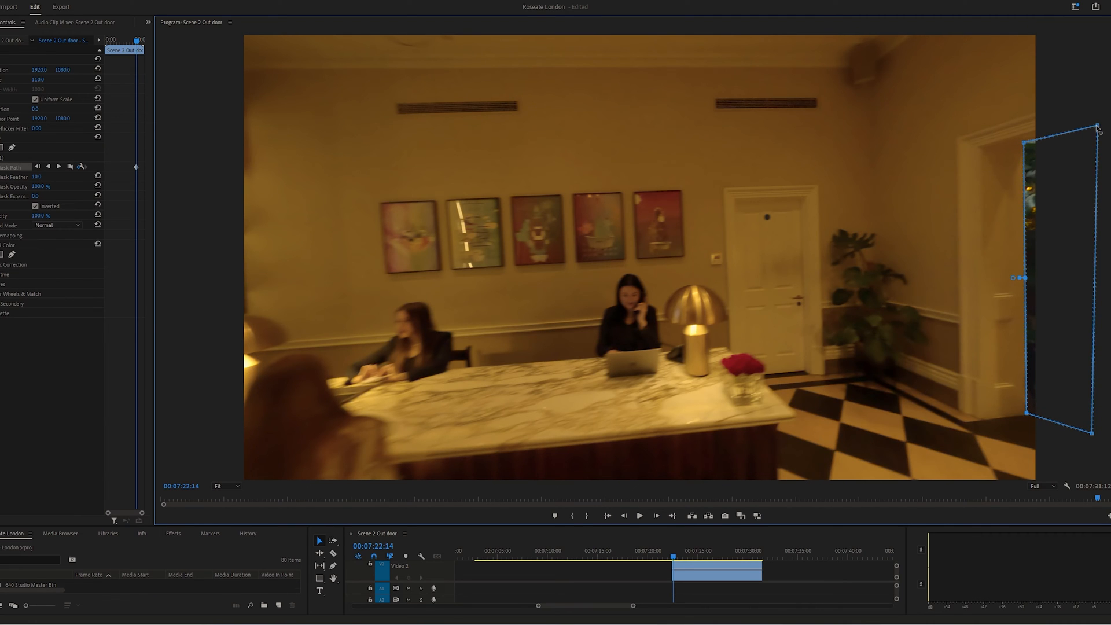
Step: Move the mask's top corner and points to match the doorway on later frames
left_click_drag(1102, 414, 1095, 438)
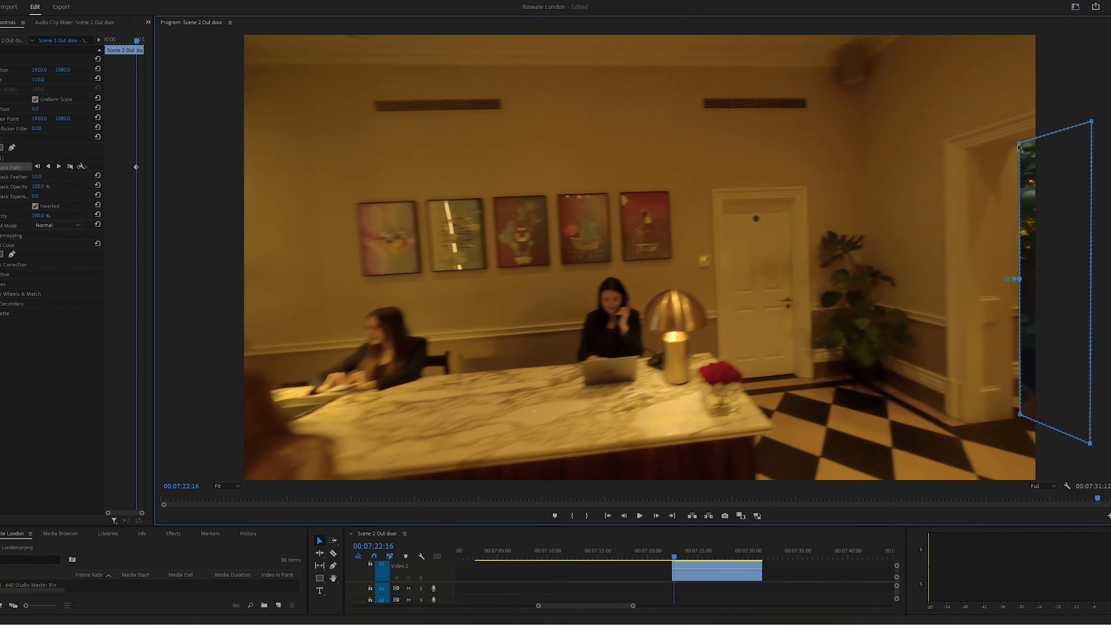
left_click_drag(1018, 146, 1019, 417)
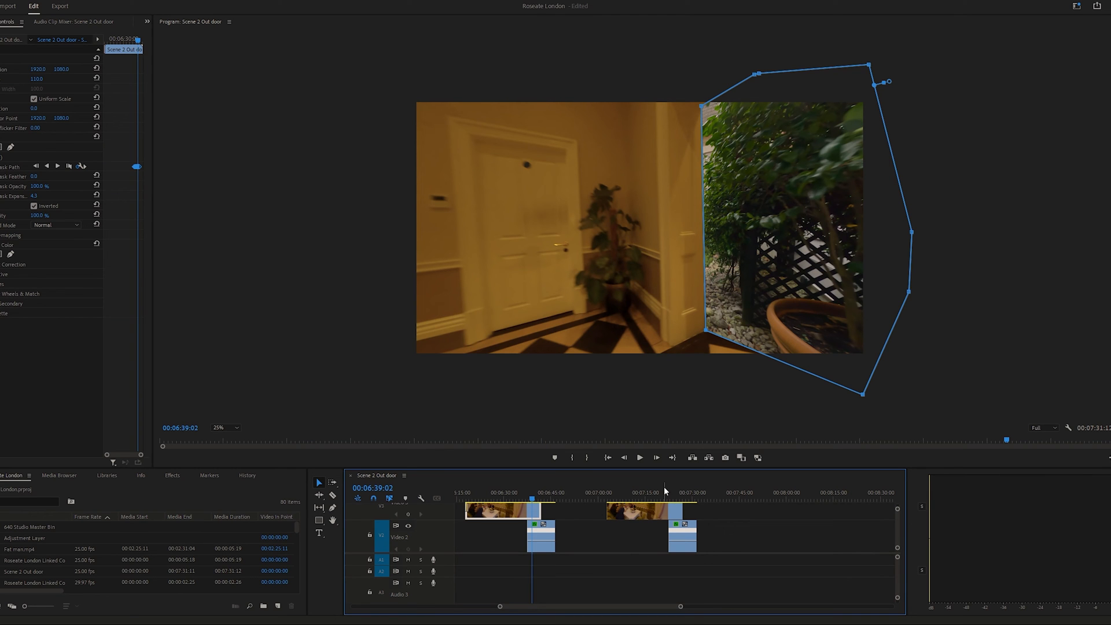
mouse_move(874, 211)
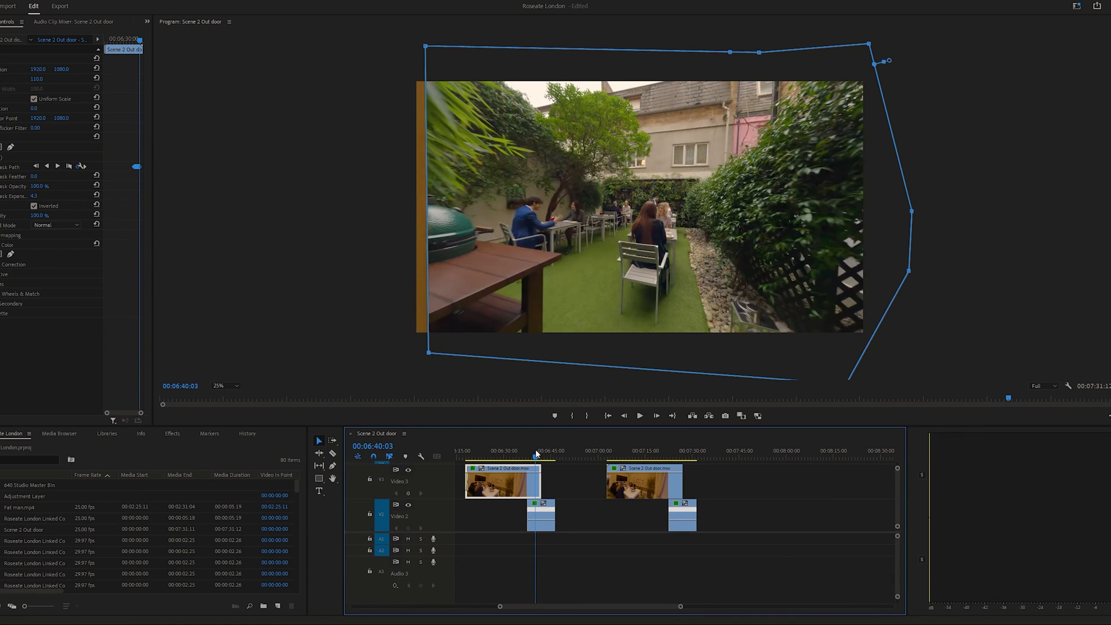
left_click(530, 450)
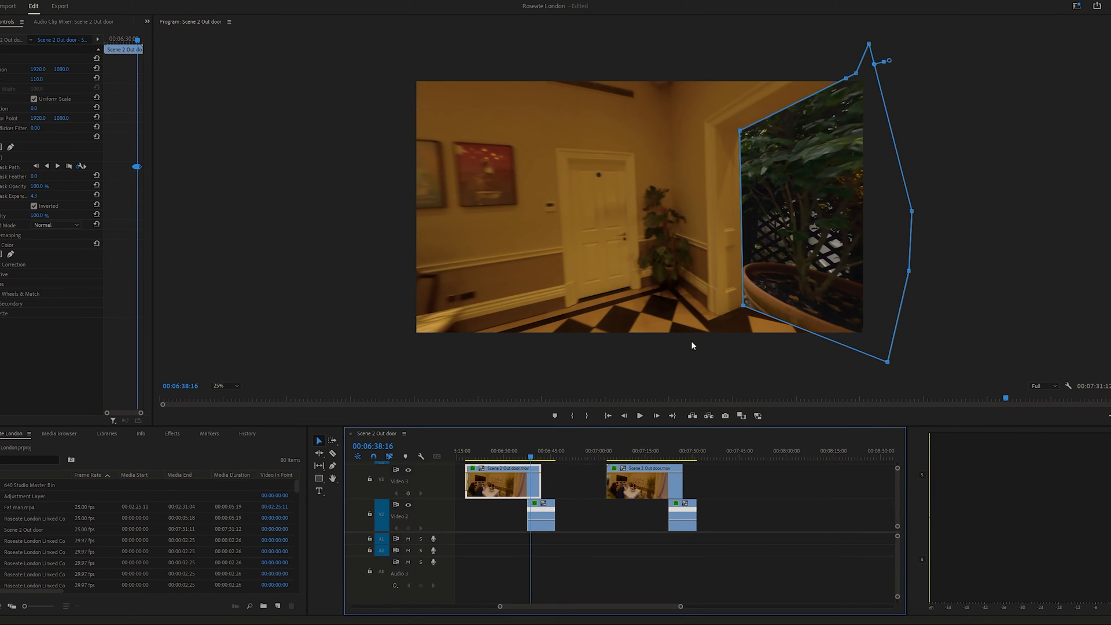
mouse_move(862, 110)
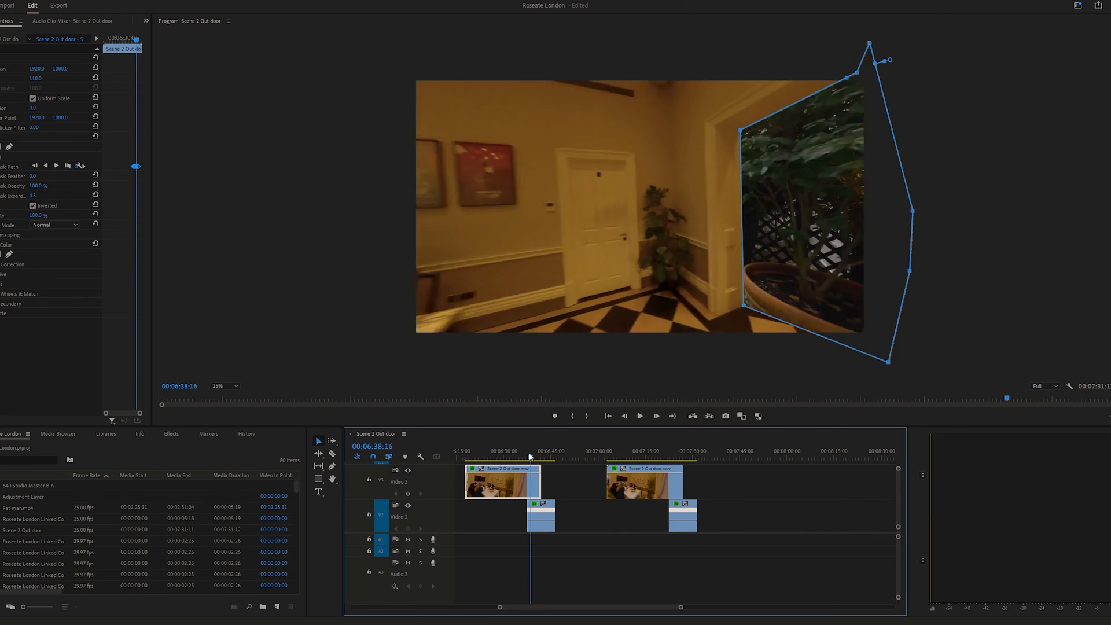
left_click(532, 451)
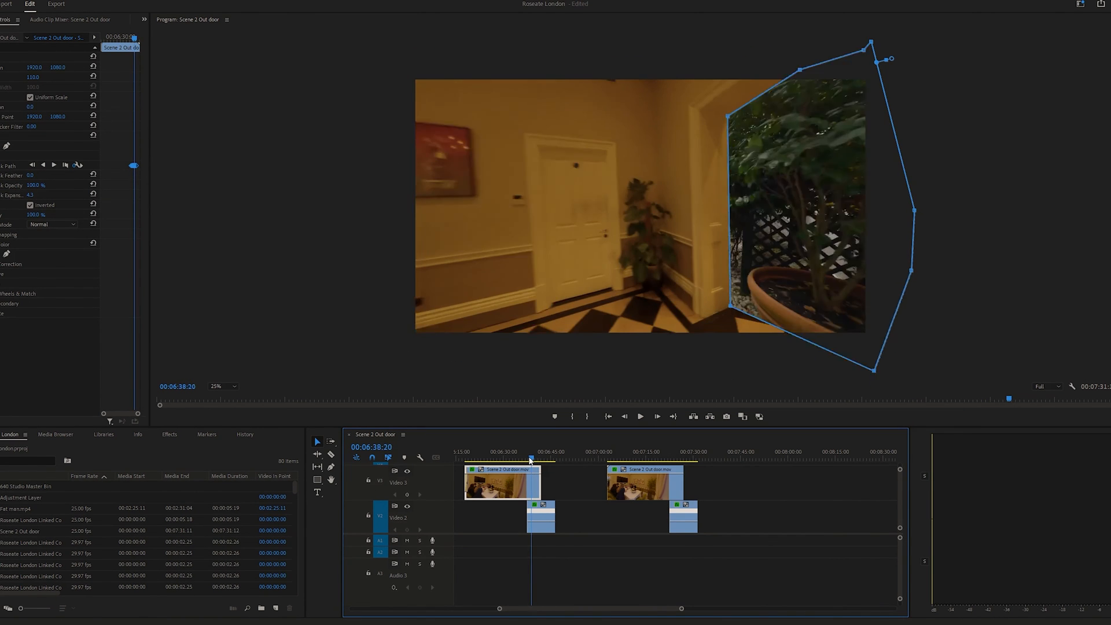
left_click(638, 416)
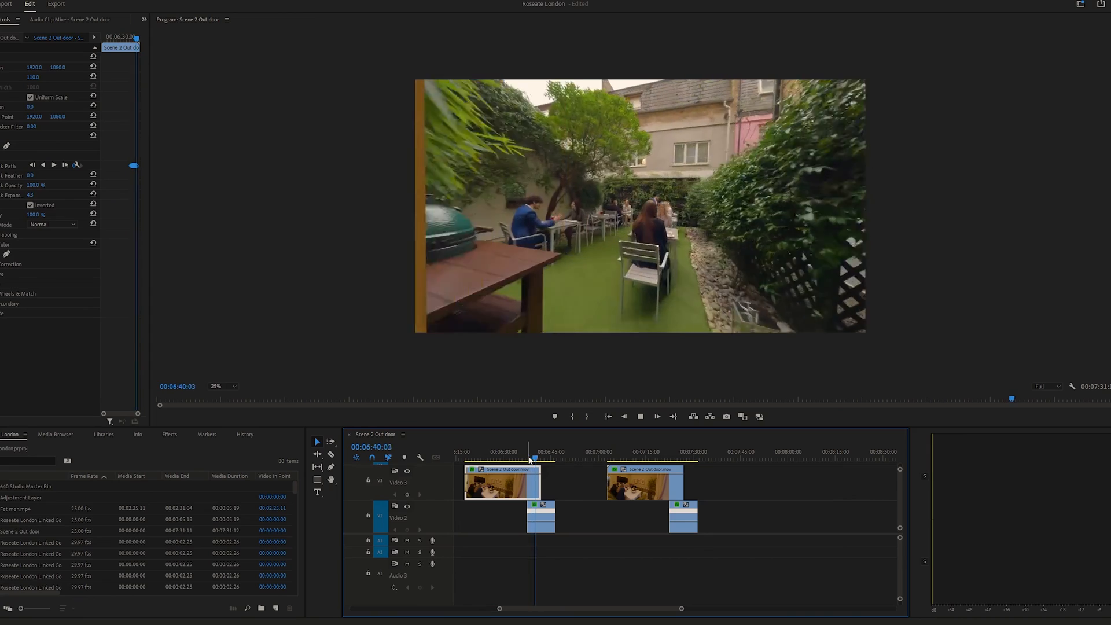